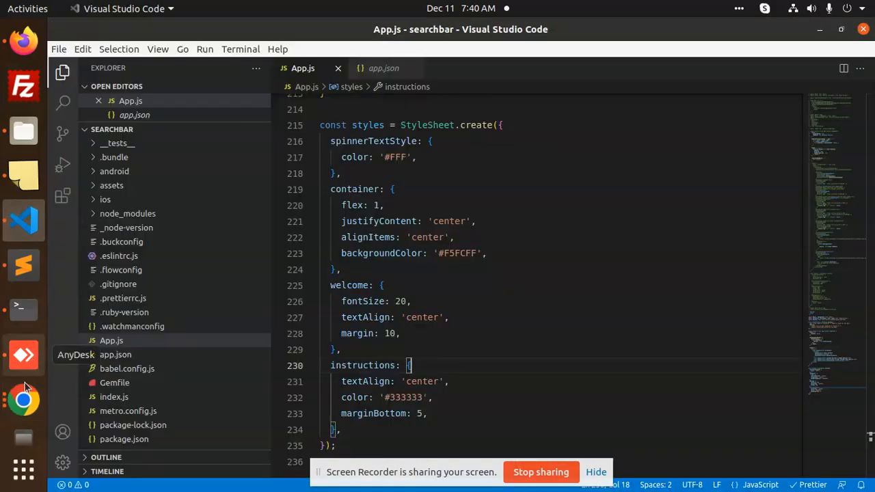
- Scan the spinner-overlay npm page's Install, Options table, Recommended Implementation and contributors, then go back to App.js
{"action": "left_click", "coordinate": [23, 354]}
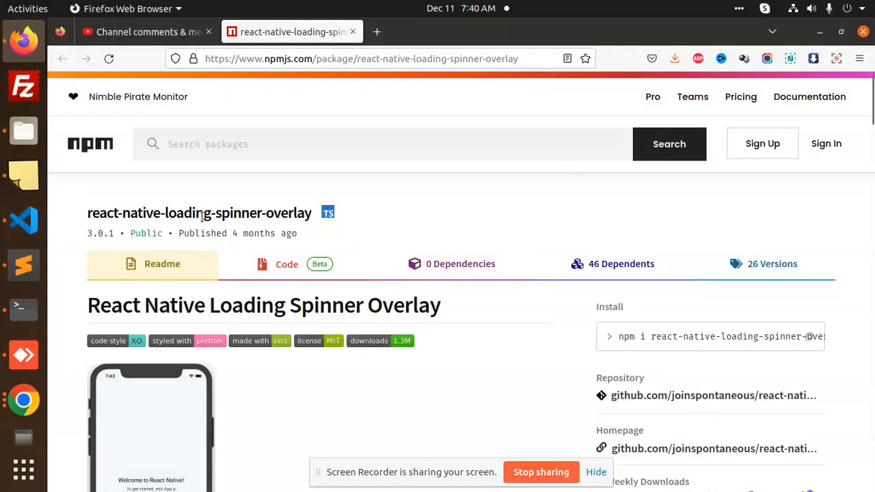
{"action": "scroll", "scroll_direction": "down", "scroll_amount": 3}
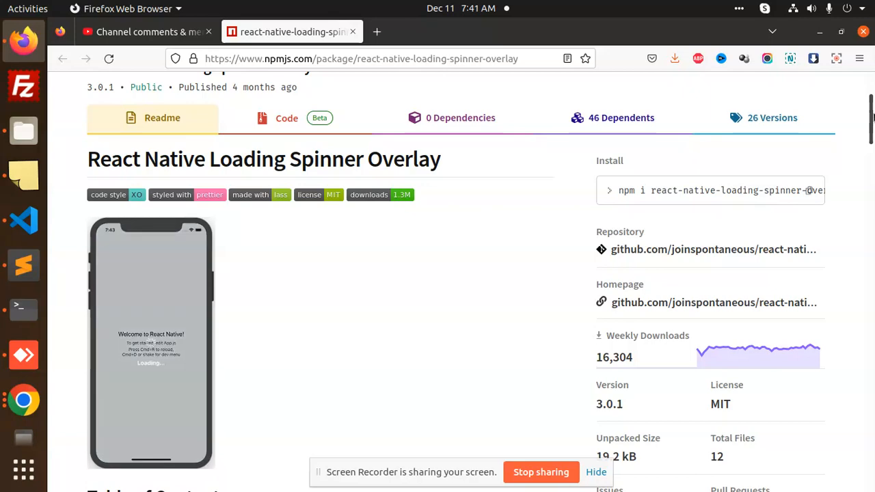
{"action": "scroll", "scroll_direction": "down", "scroll_amount": 3}
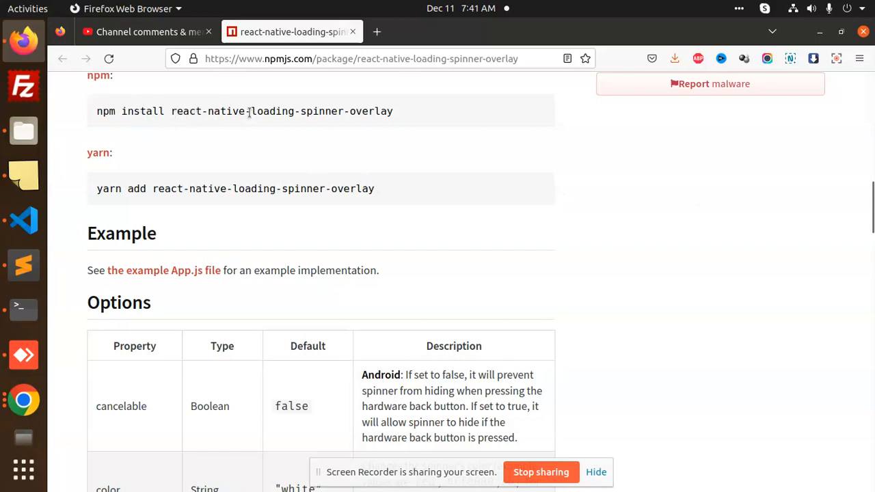
{"action": "scroll", "scroll_direction": "up", "scroll_amount": 3}
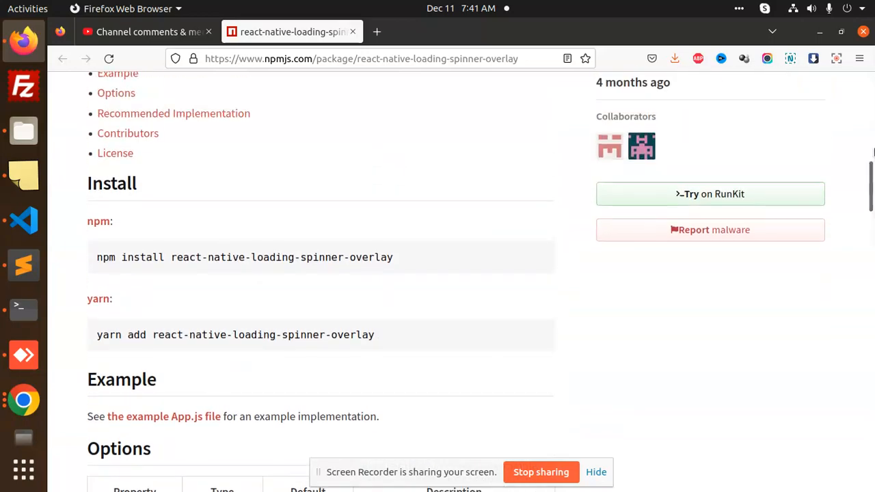
{"action": "scroll", "scroll_direction": "down", "scroll_amount": 3}
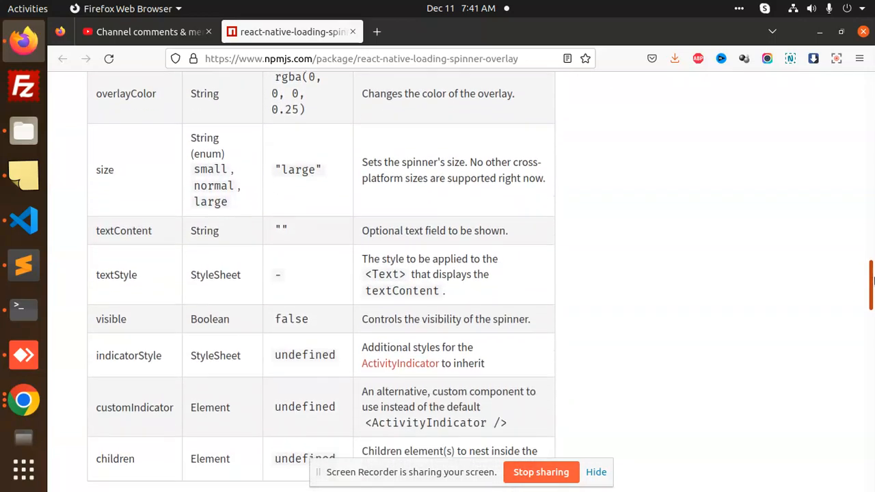
{"action": "scroll", "scroll_direction": "down", "scroll_amount": 3}
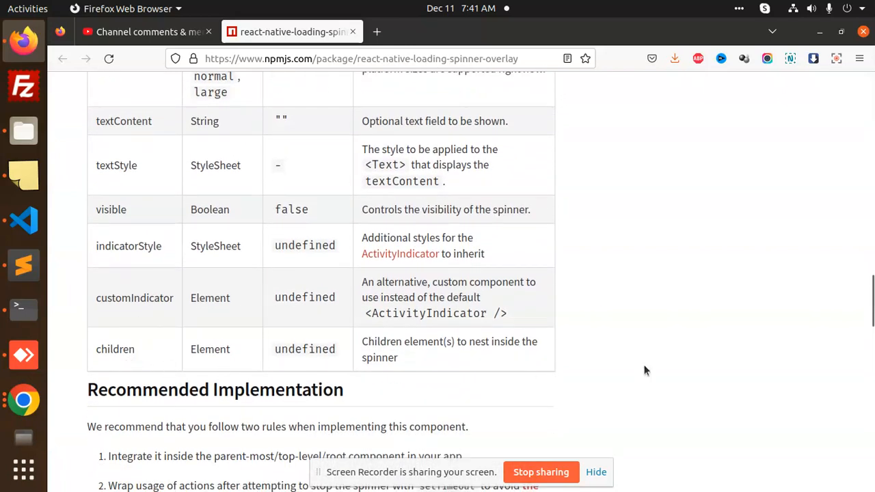
{"action": "scroll", "scroll_direction": "down", "scroll_amount": 3}
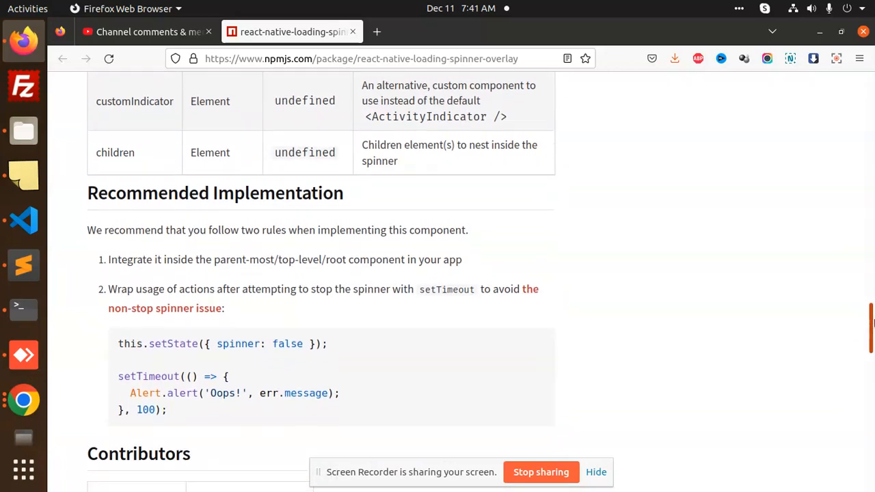
{"action": "scroll", "scroll_direction": "down", "scroll_amount": 3}
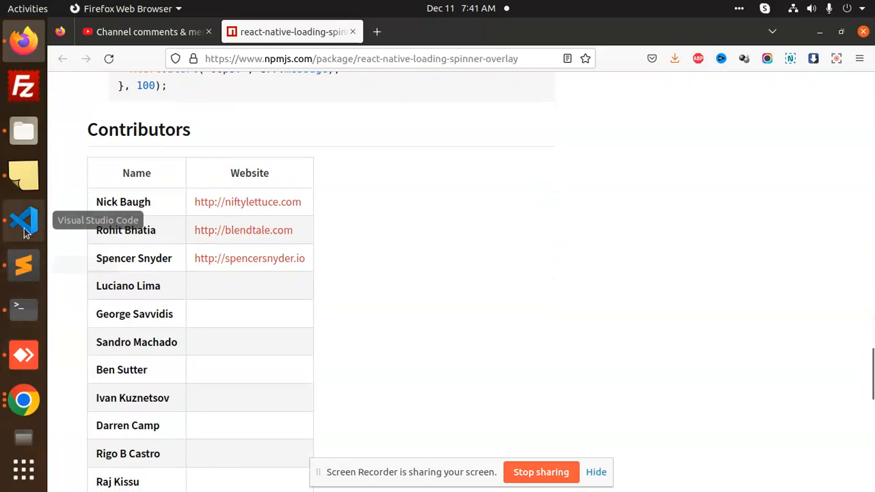
{"action": "left_click", "coordinate": [23, 220]}
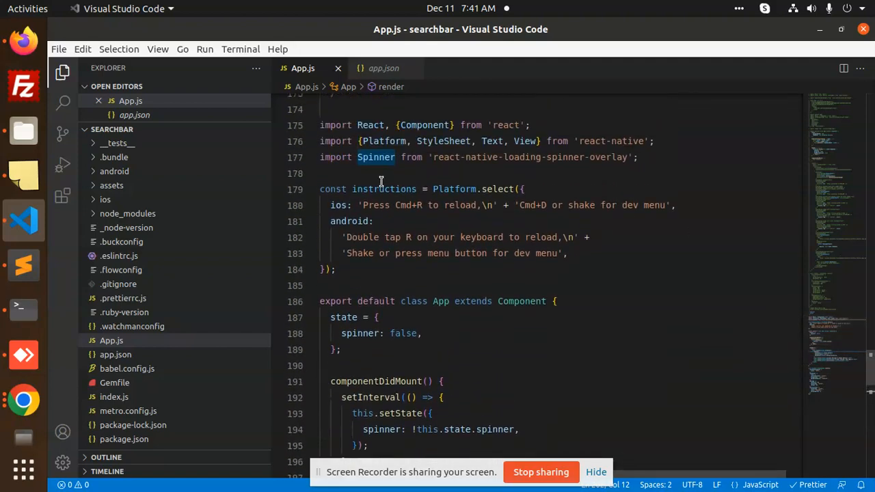
{"action": "left_click", "coordinate": [321, 286]}
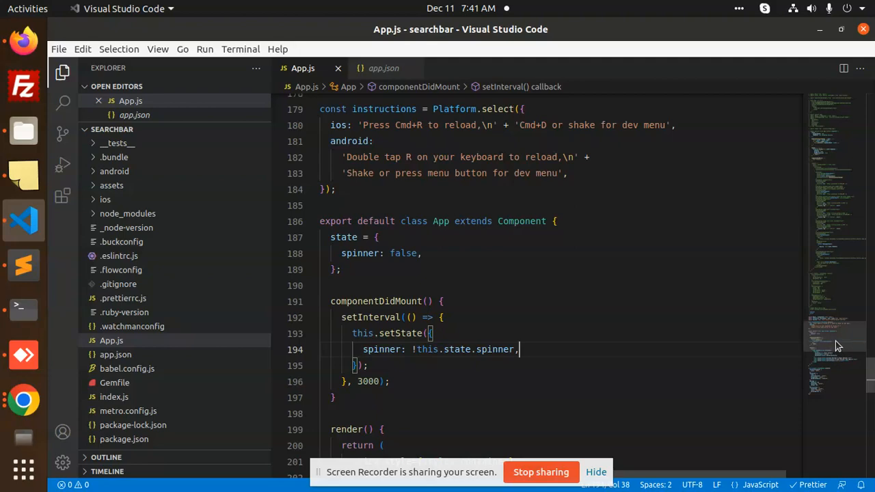
{"action": "scroll", "scroll_direction": "down", "scroll_amount": 3}
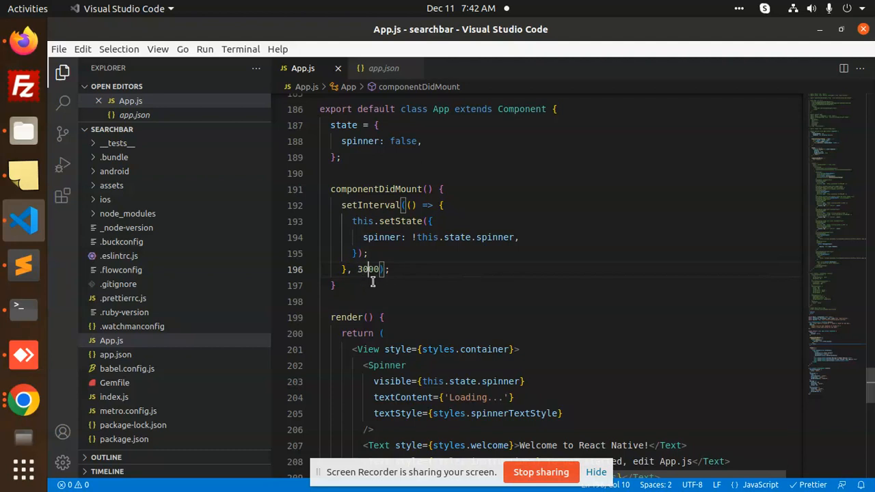
{"action": "mouse_move", "coordinate": [410, 259]}
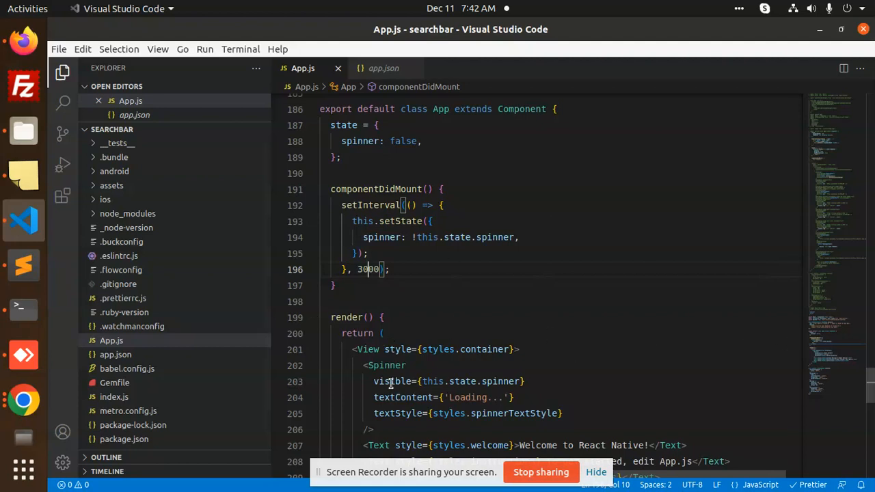
{"action": "double_click", "coordinate": [391, 381]}
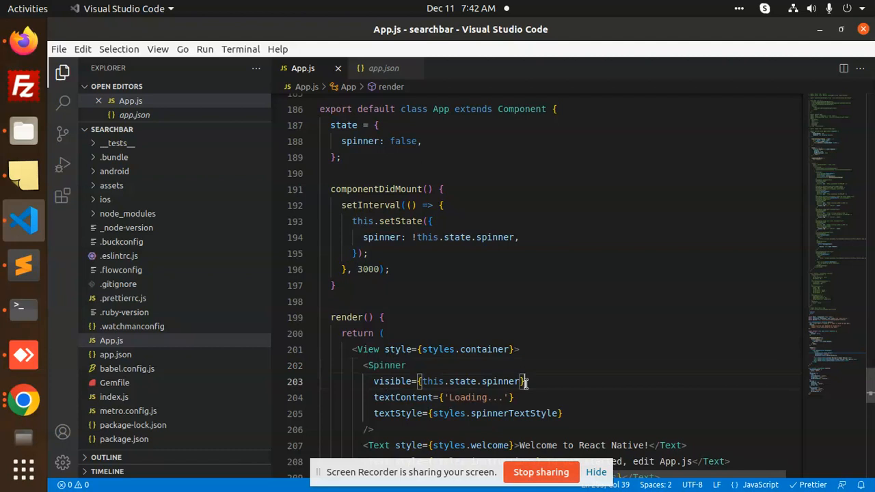
{"action": "left_click", "coordinate": [487, 397]}
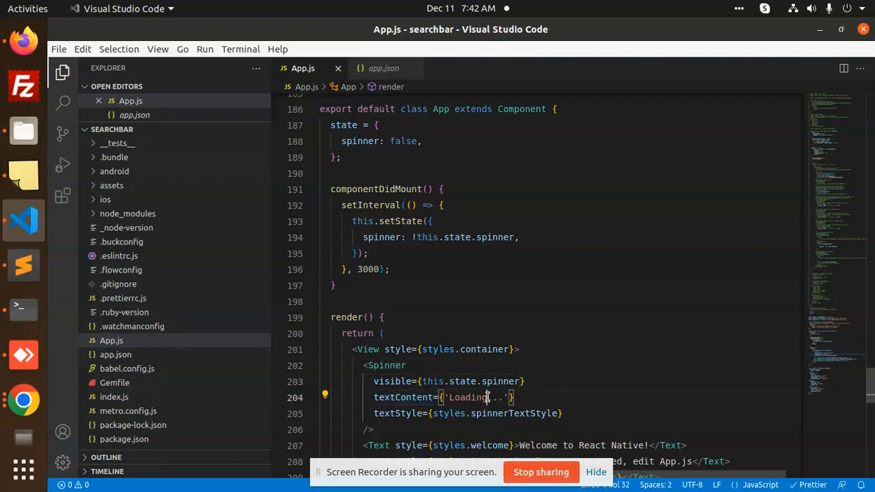
{"action": "double_click", "coordinate": [468, 397]}
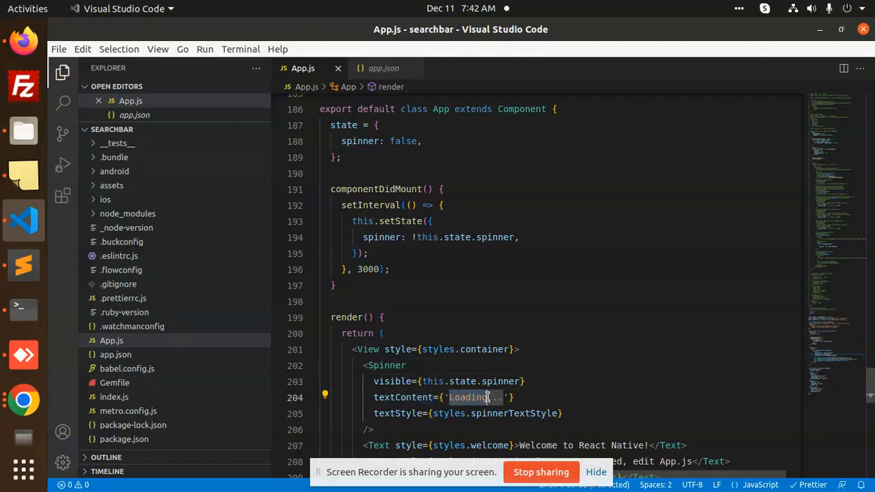
{"action": "left_click", "coordinate": [529, 413]}
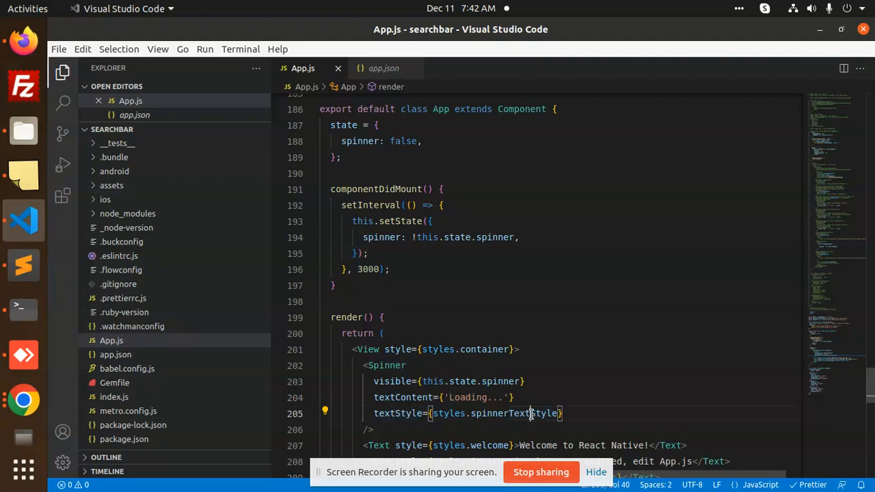
{"action": "double_click", "coordinate": [514, 413]}
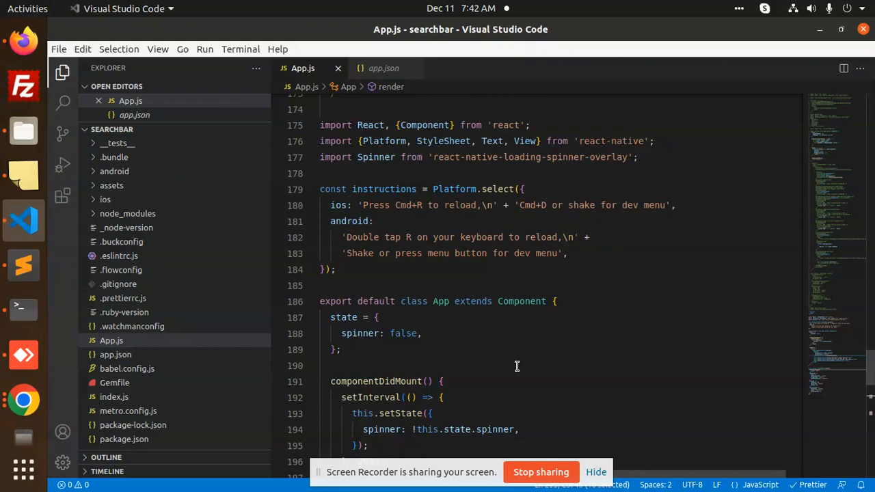
{"action": "mouse_move", "coordinate": [516, 356]}
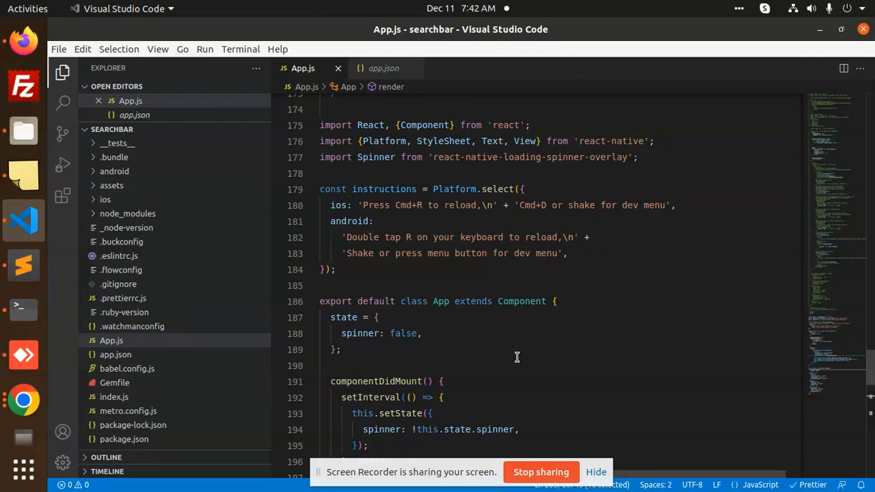